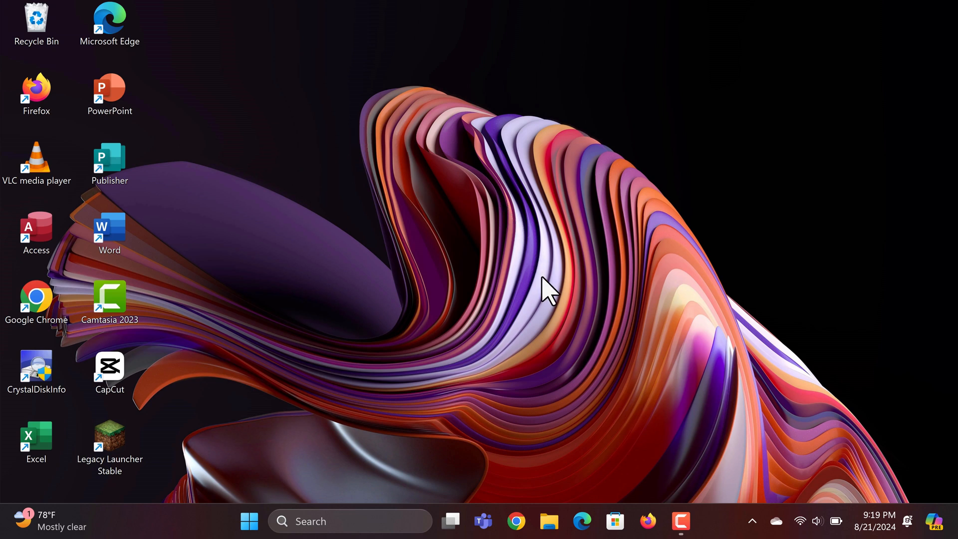
mouse_move(514, 245)
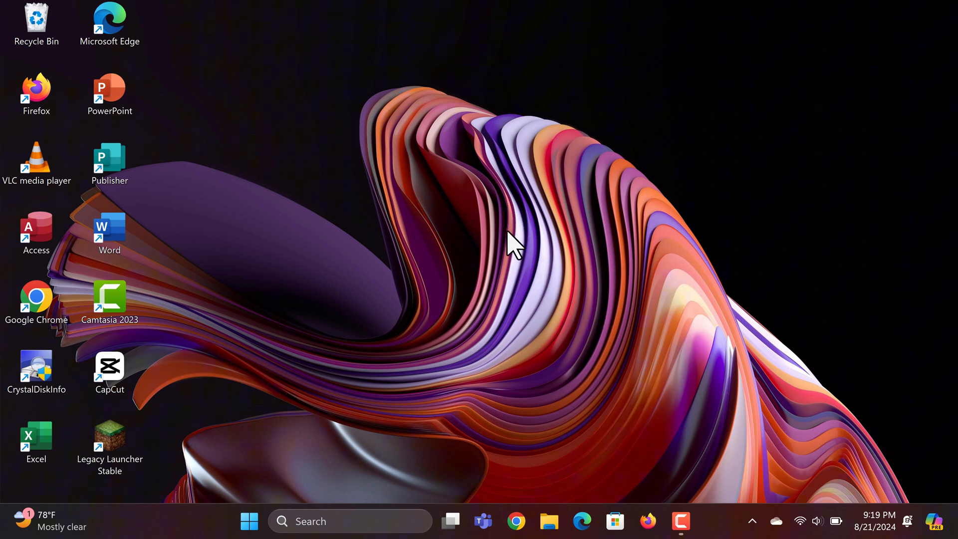
mouse_move(379, 254)
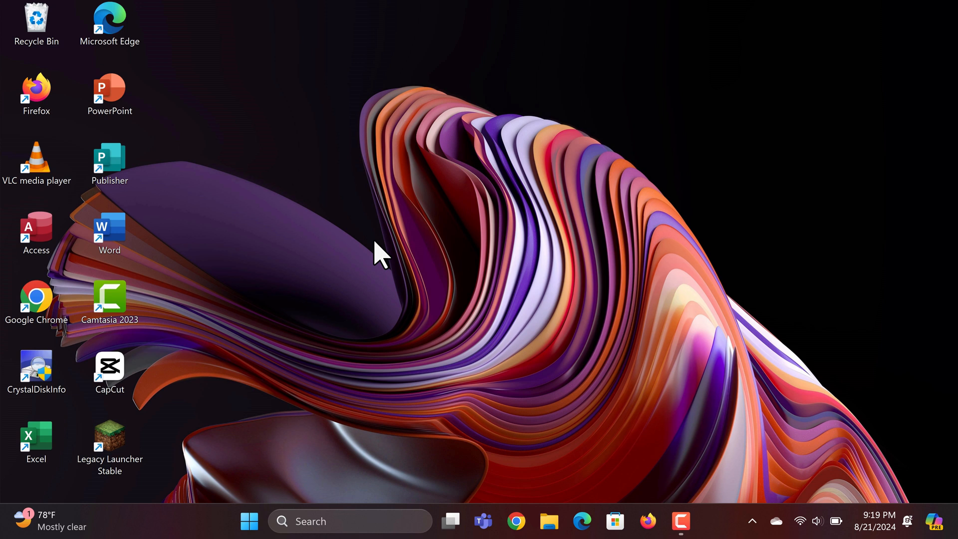
mouse_move(632, 278)
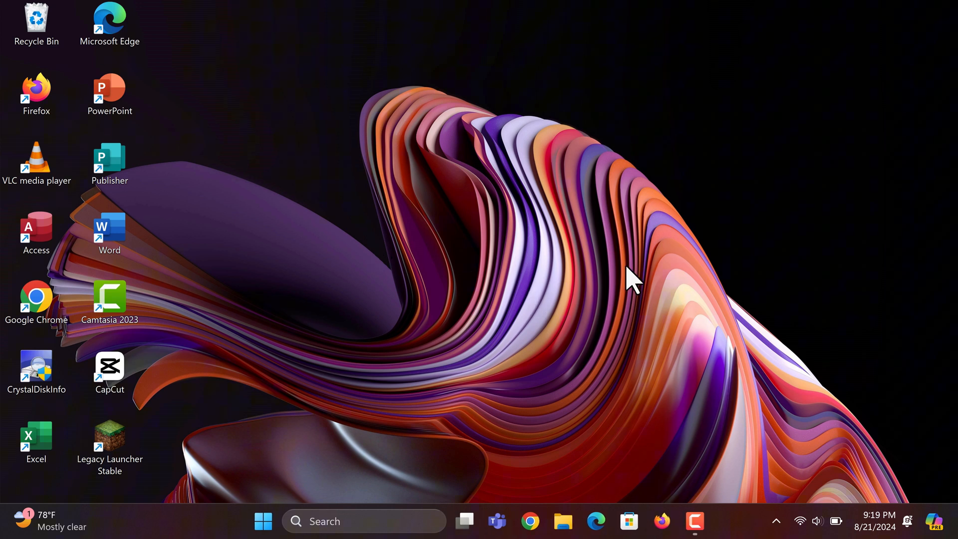
mouse_move(401, 223)
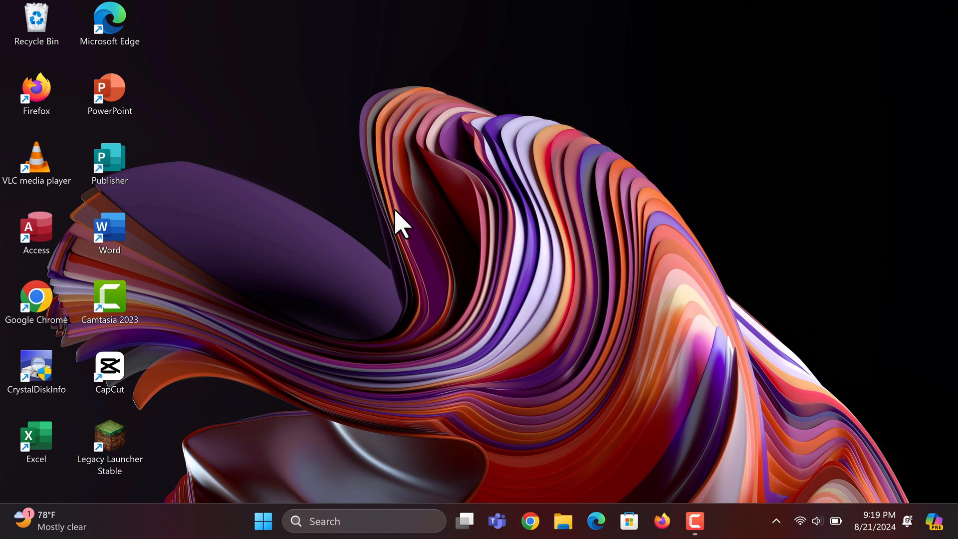
mouse_move(623, 241)
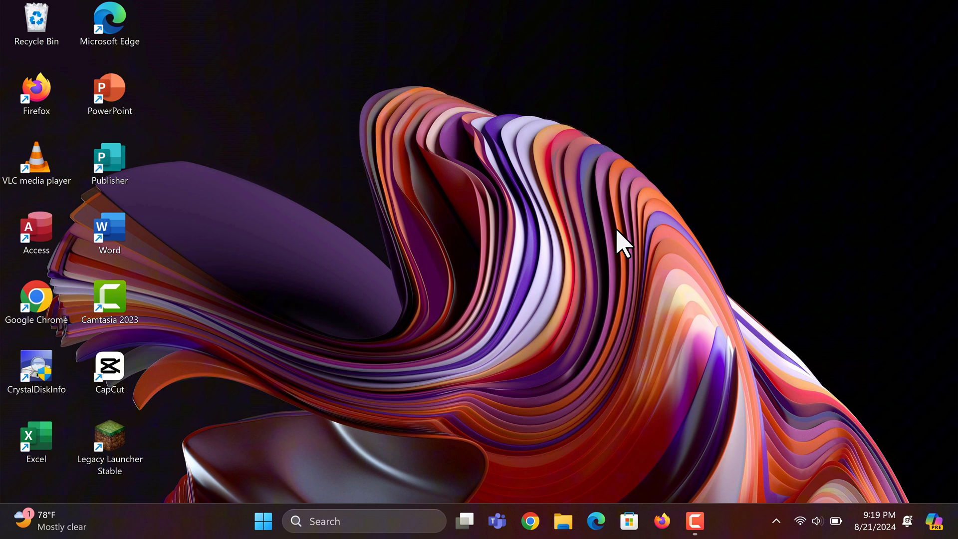
mouse_move(598, 274)
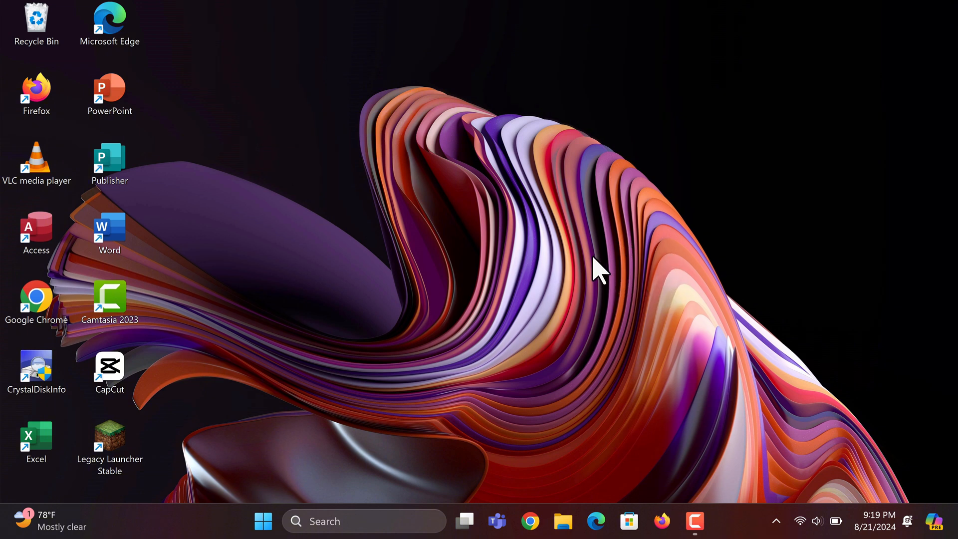
mouse_move(656, 294)
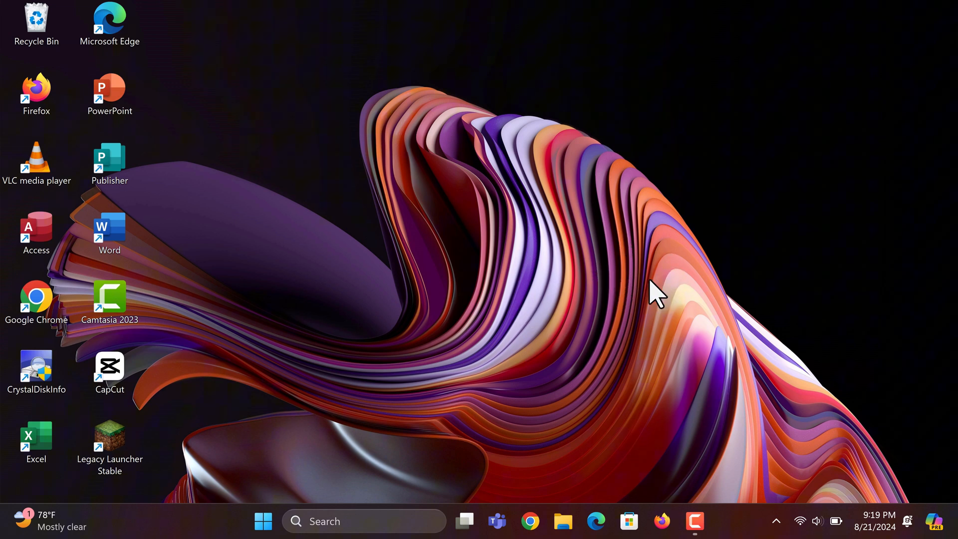
mouse_move(432, 304)
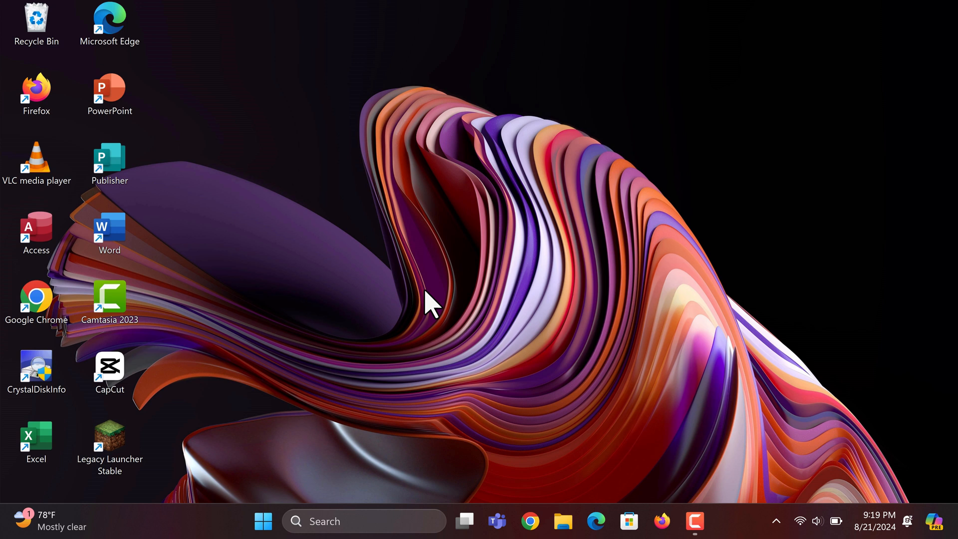
mouse_move(550, 256)
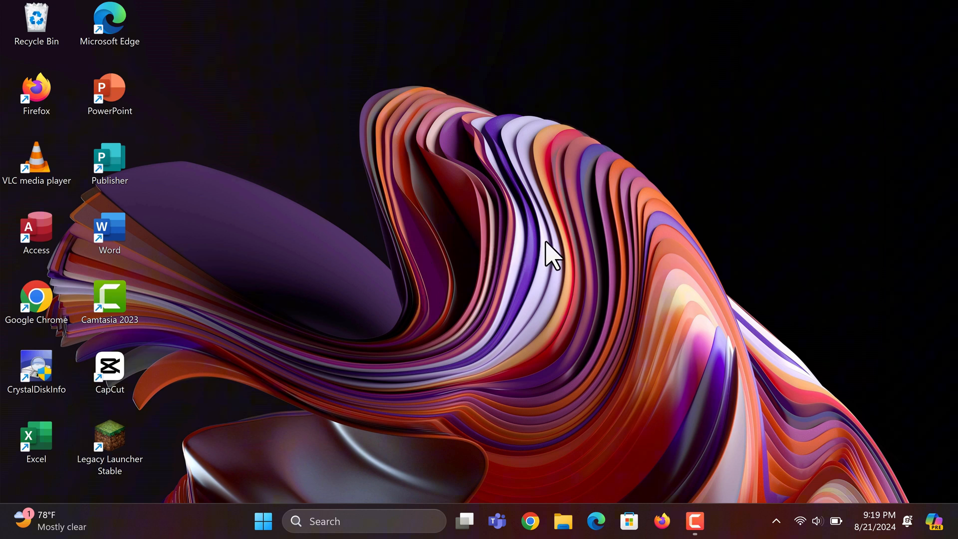
mouse_move(440, 309)
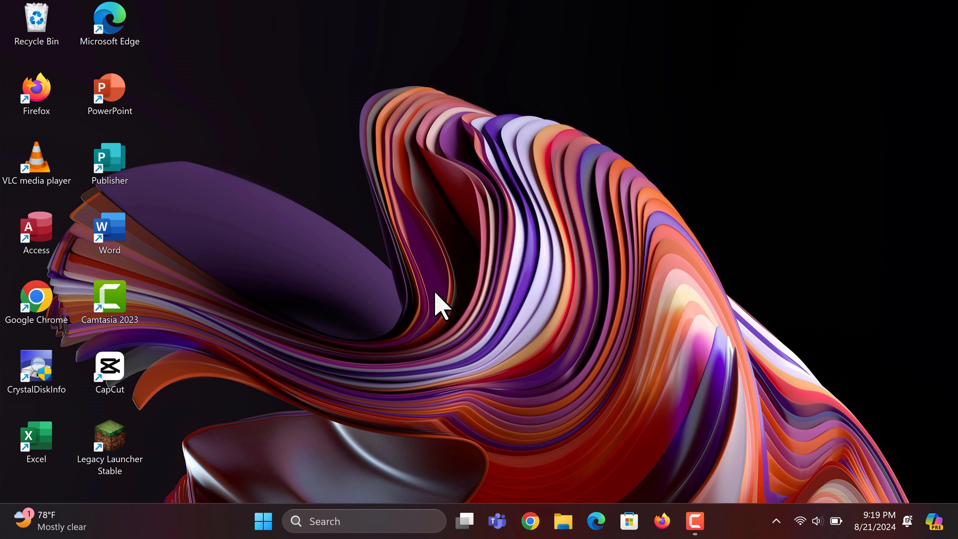
mouse_move(544, 464)
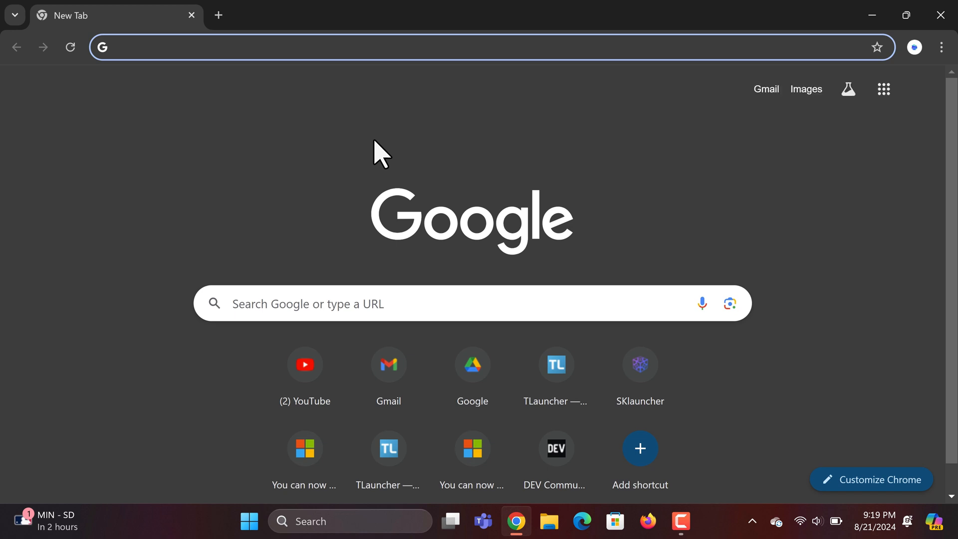
Load photopea.com in Chrome's address bar
type("photopea.com")
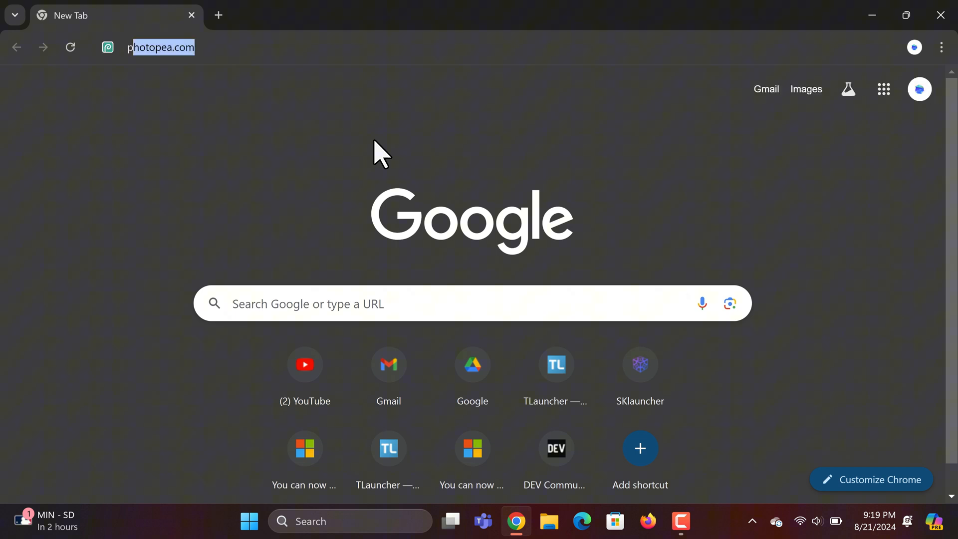
key("Return")
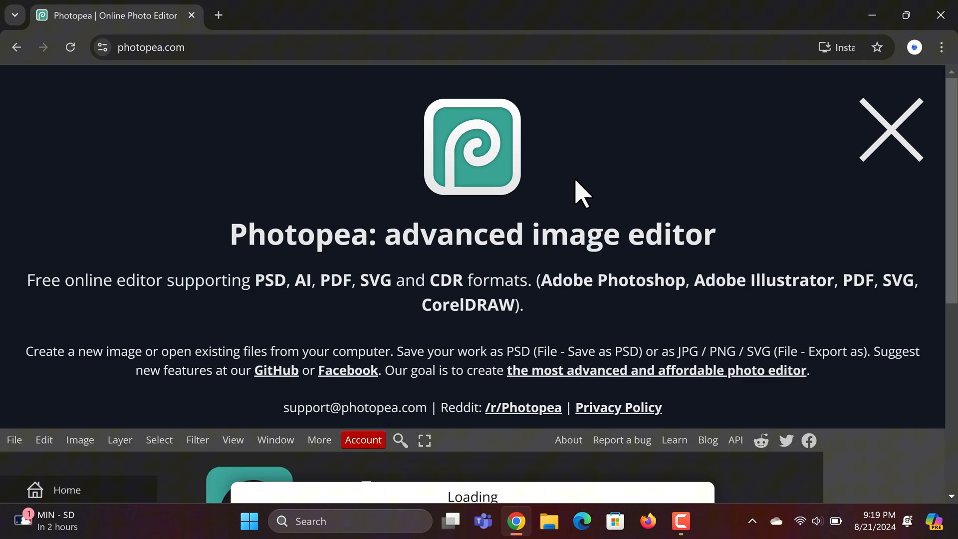
mouse_move(511, 202)
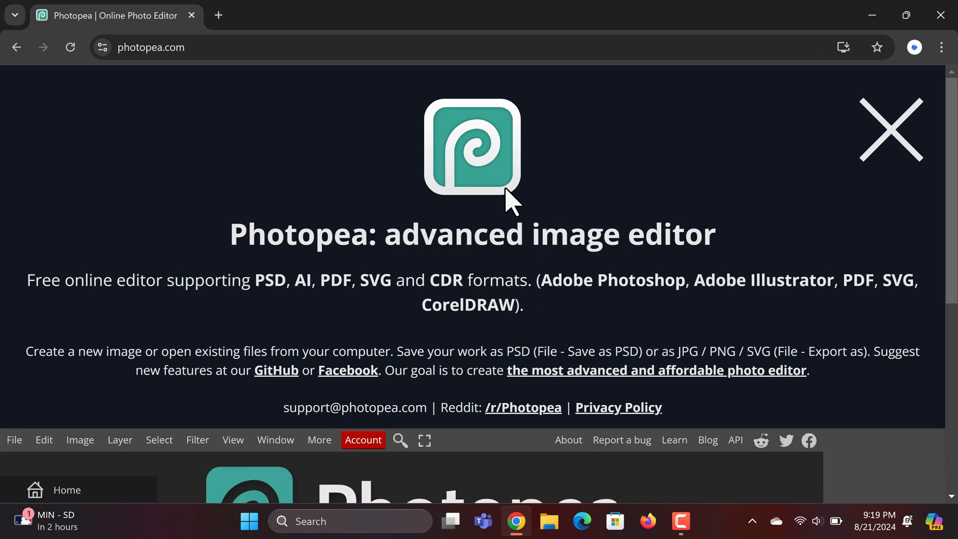
mouse_move(891, 129)
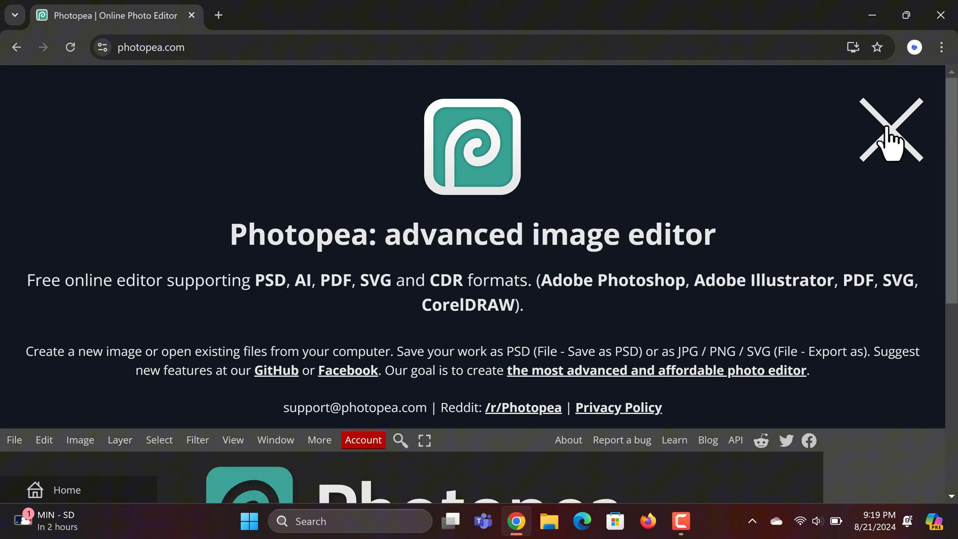
left_click(890, 129)
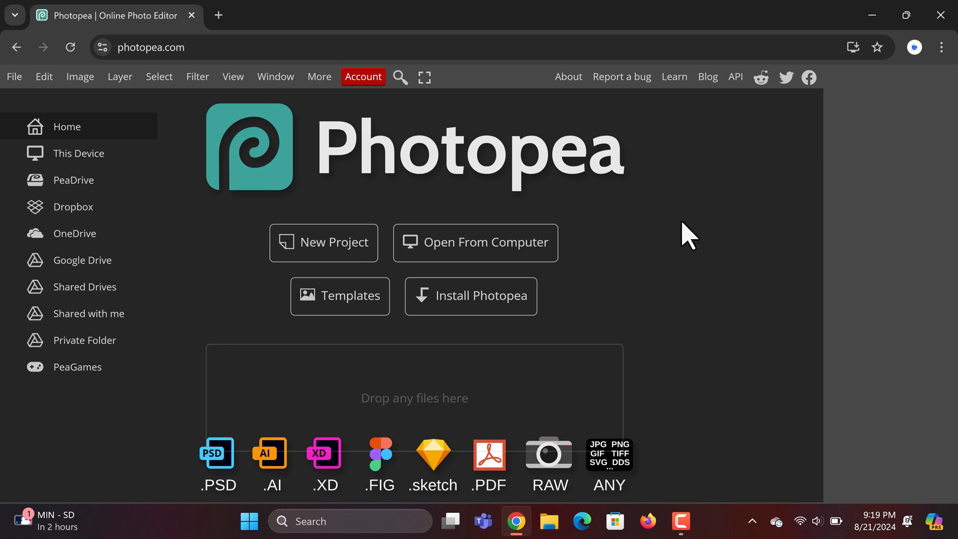
mouse_move(522, 190)
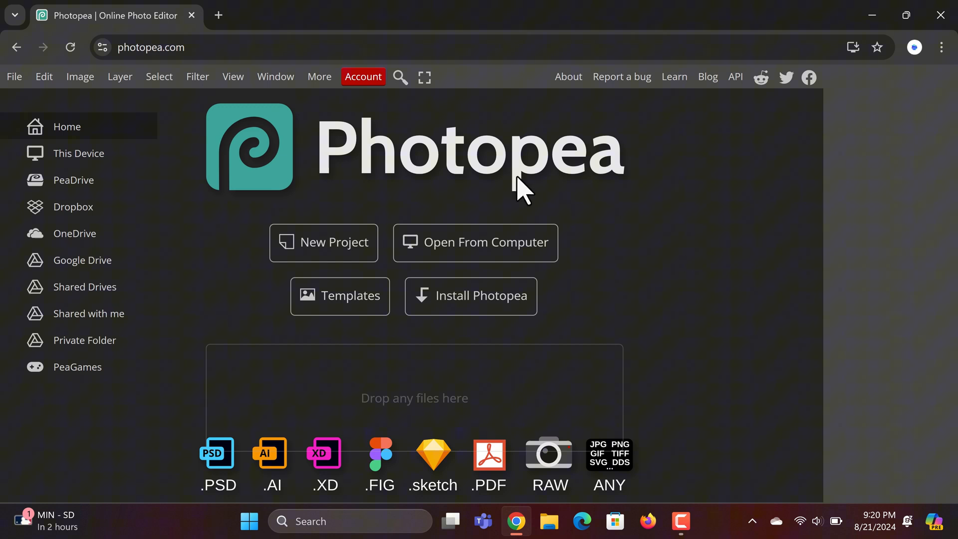
mouse_move(416, 144)
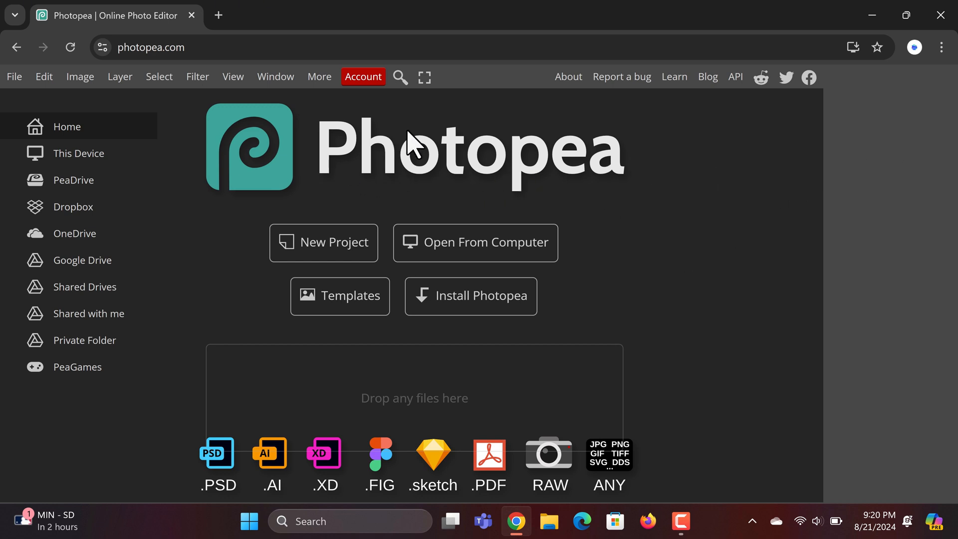
mouse_move(643, 267)
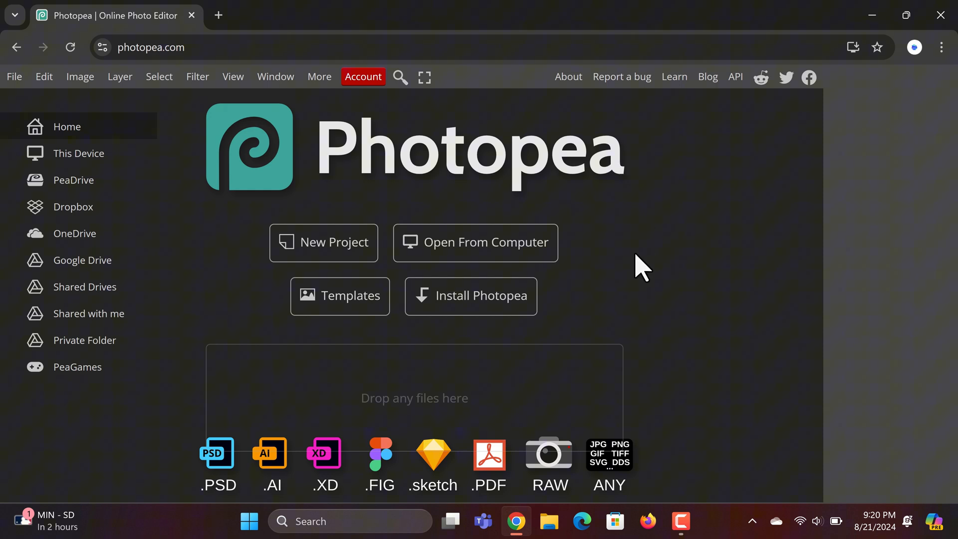
mouse_move(279, 180)
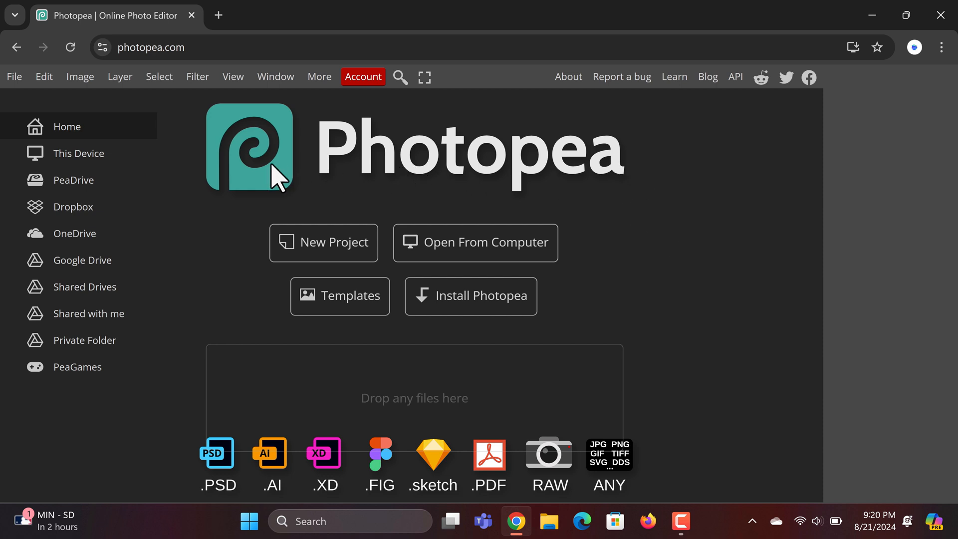
mouse_move(364, 147)
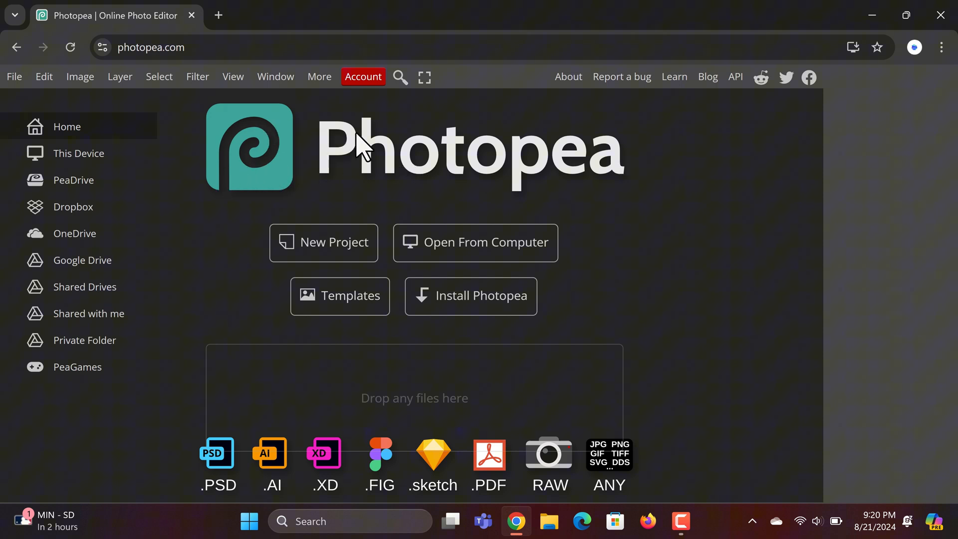
mouse_move(529, 269)
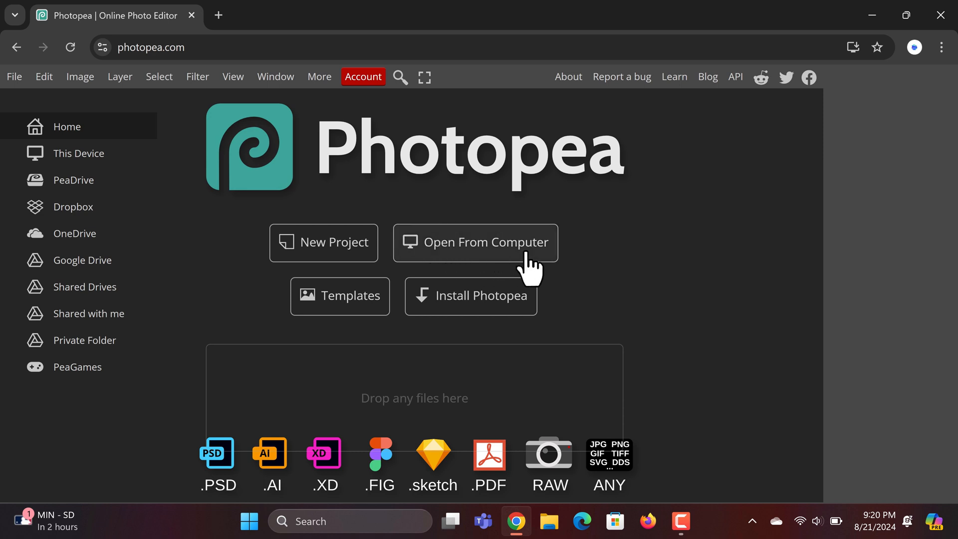
mouse_move(699, 246)
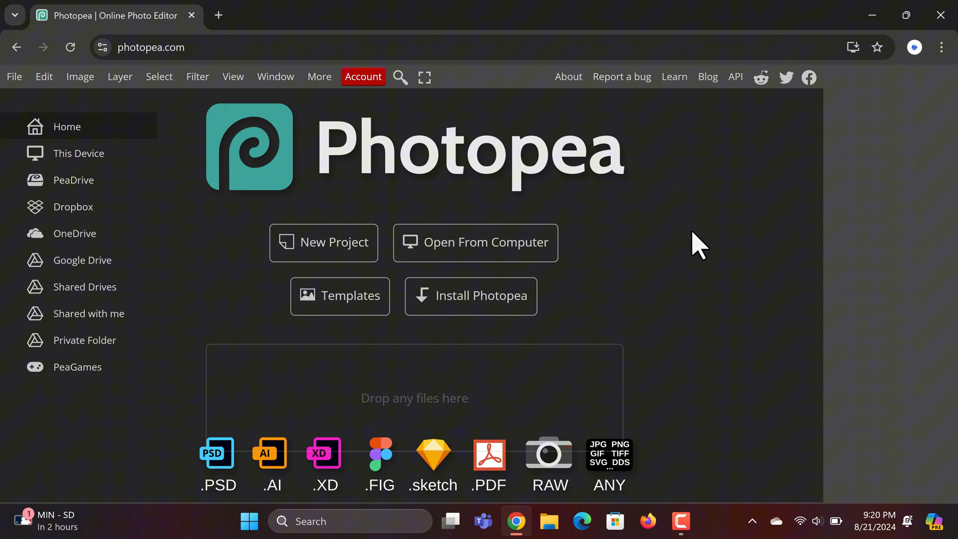
mouse_move(256, 474)
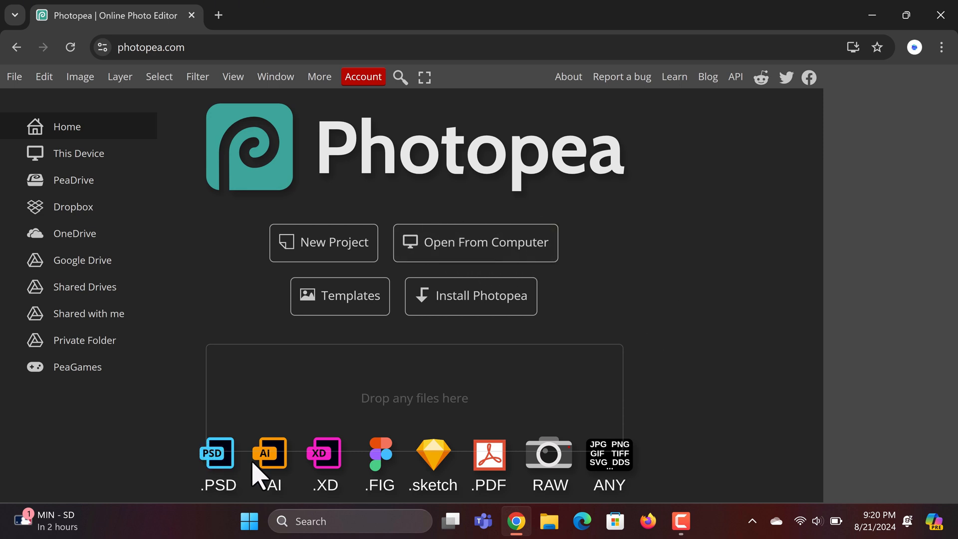
mouse_move(648, 468)
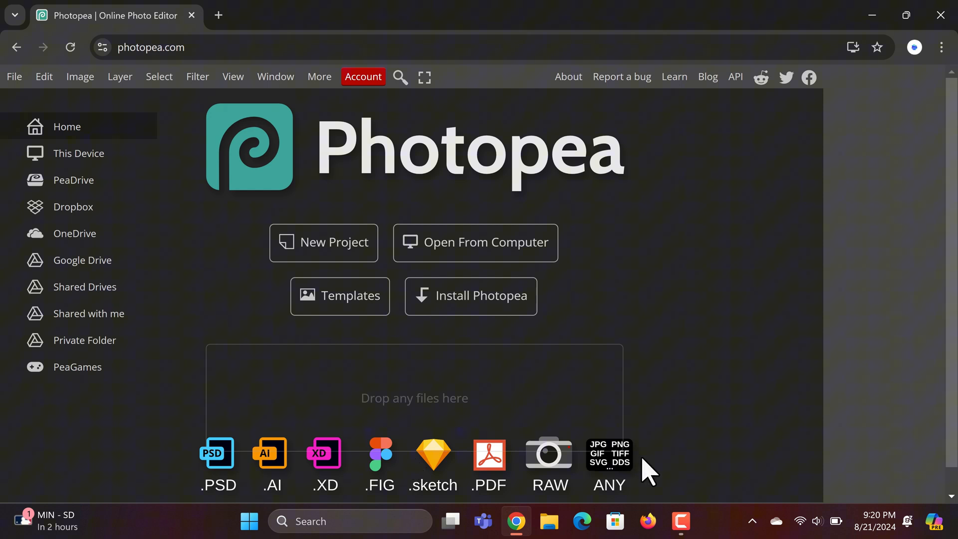
mouse_move(299, 183)
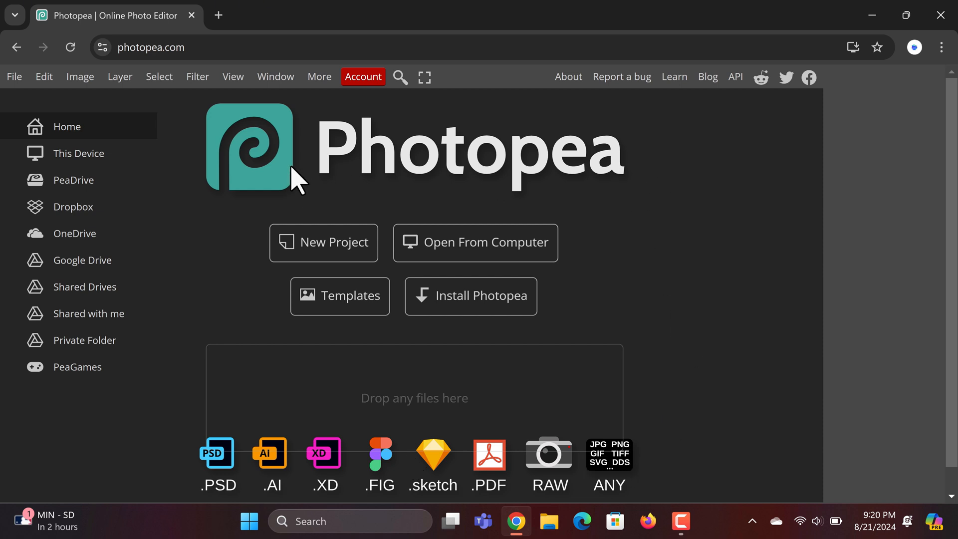
mouse_move(322, 253)
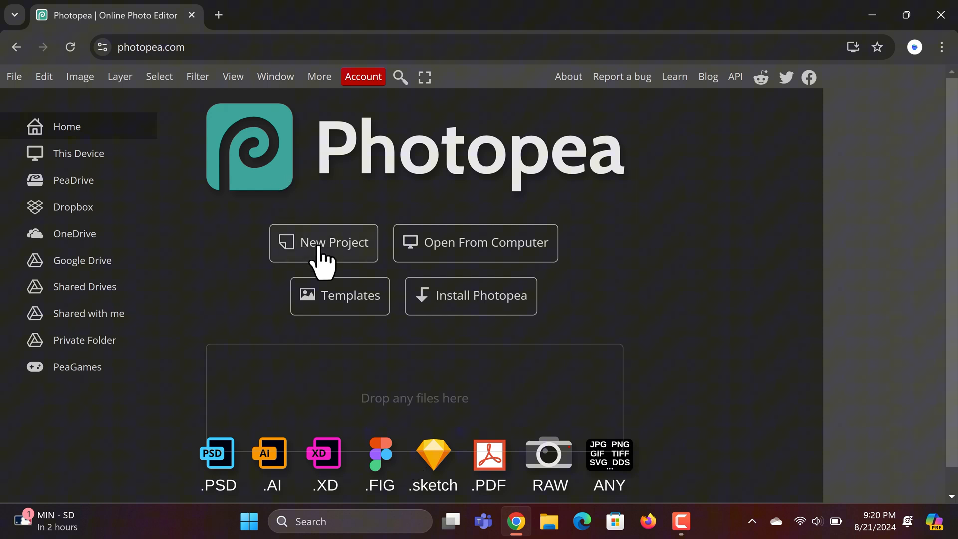
Create a new project from the Youtube Cover (2560x1440) social preset
left_click(324, 242)
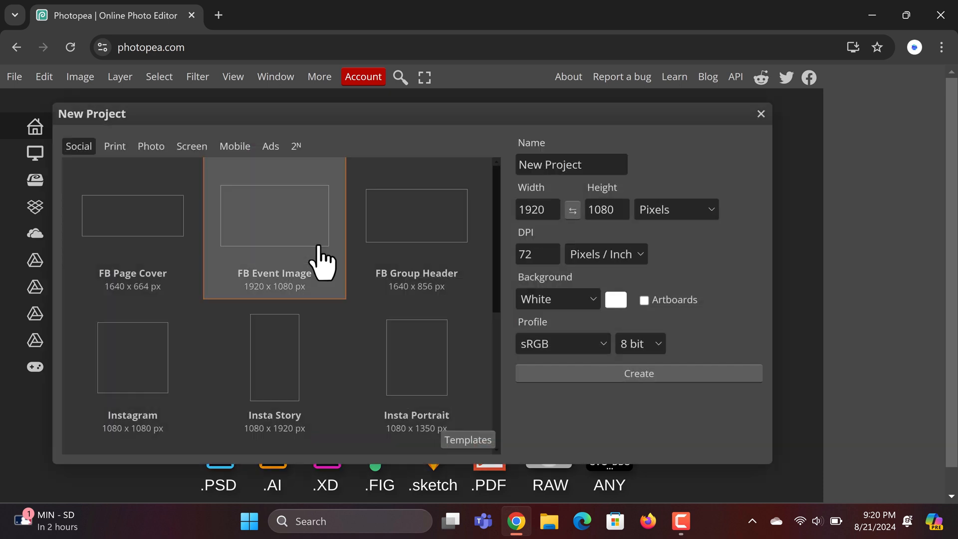
scroll("down", 3)
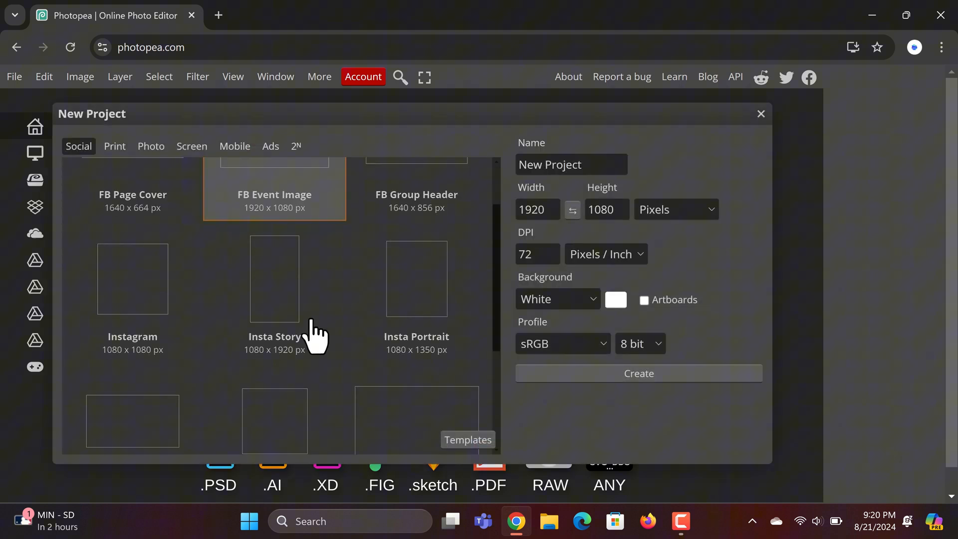
left_click(417, 278)
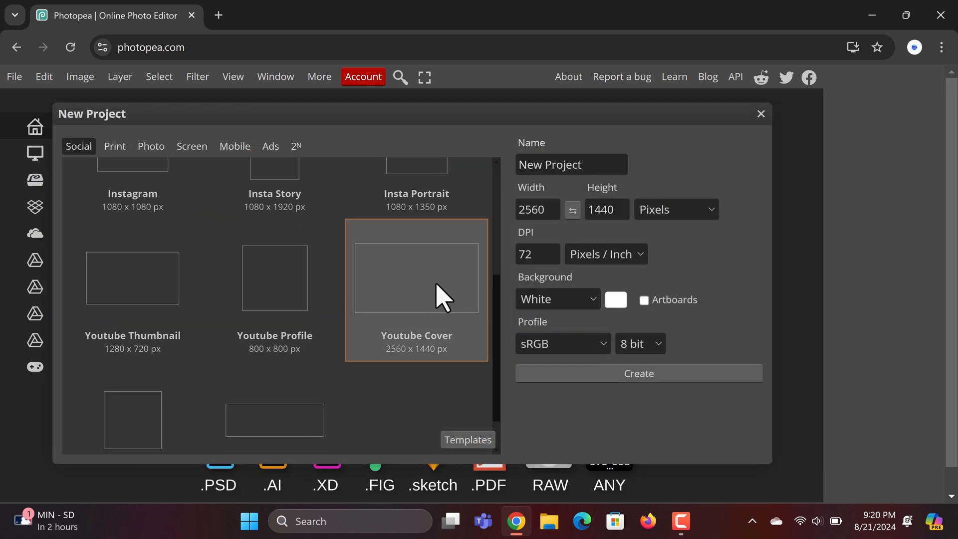
mouse_move(416, 287)
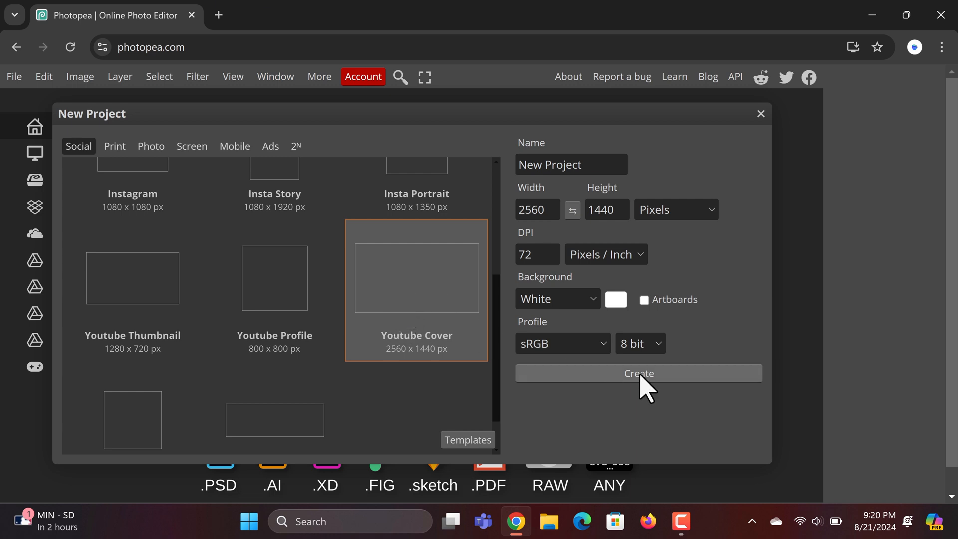
mouse_move(639, 391)
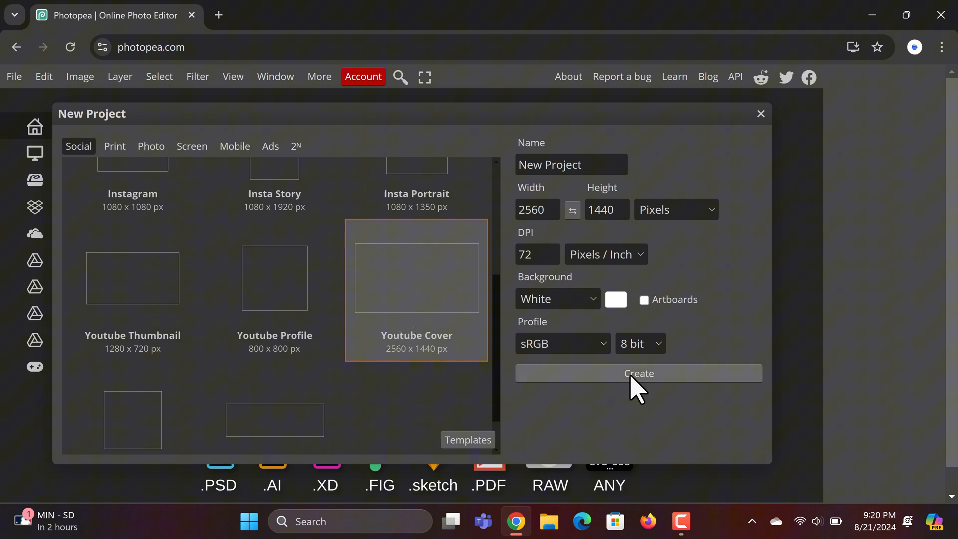
left_click(638, 373)
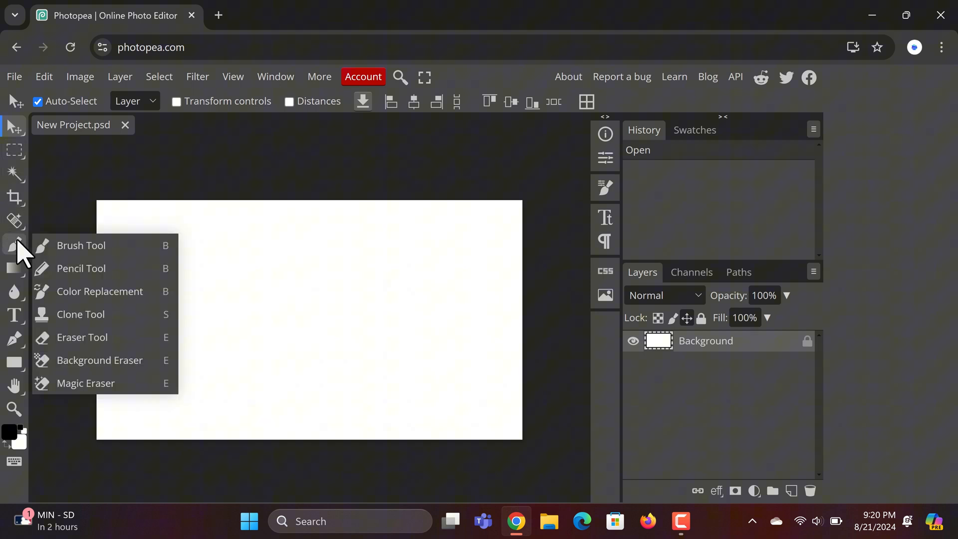
Pick the Blur Tool and open then close the Image menu without choosing anything
left_click(14, 292)
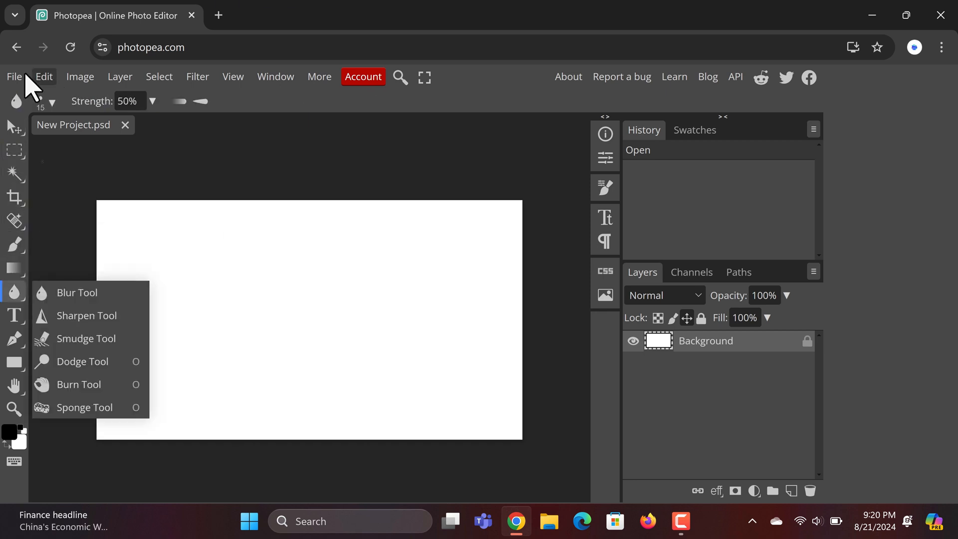
left_click(80, 76)
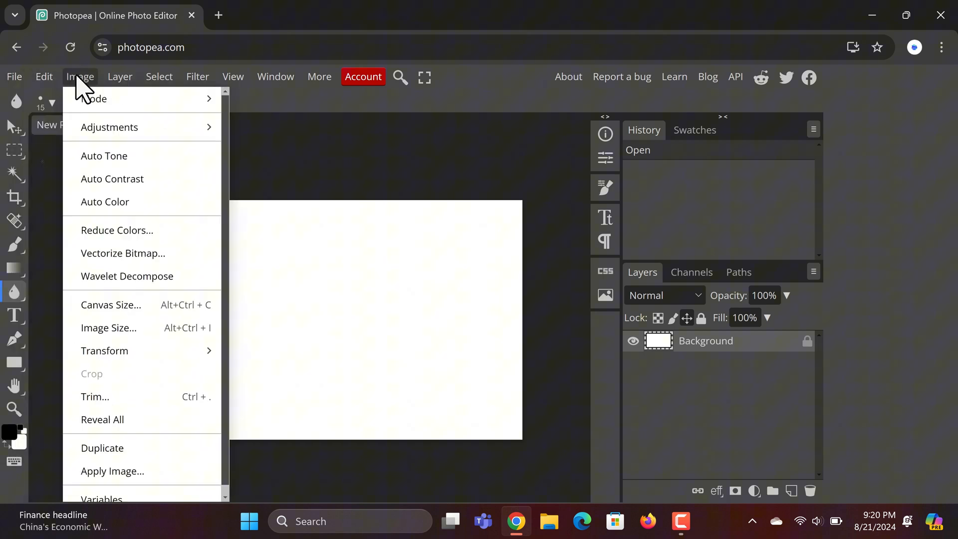
left_click(275, 77)
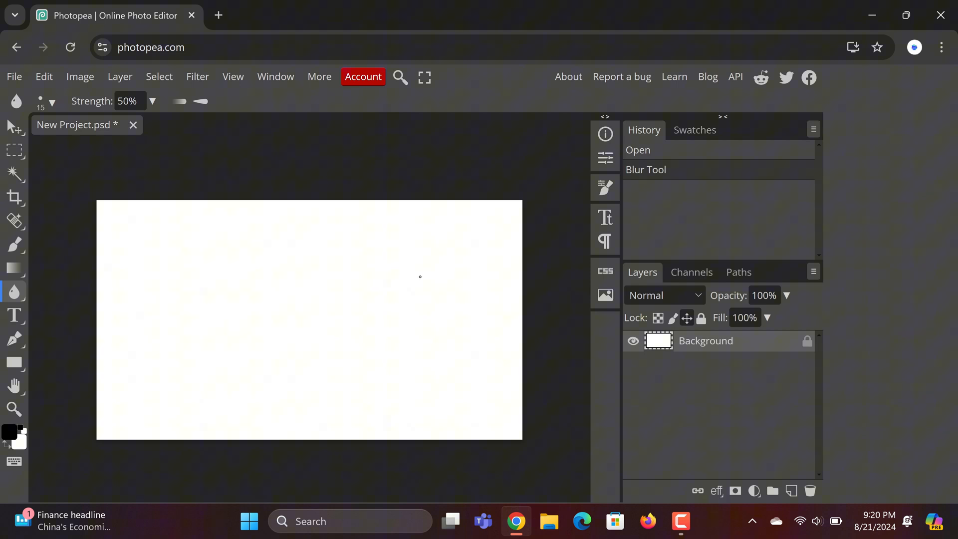
mouse_move(432, 308)
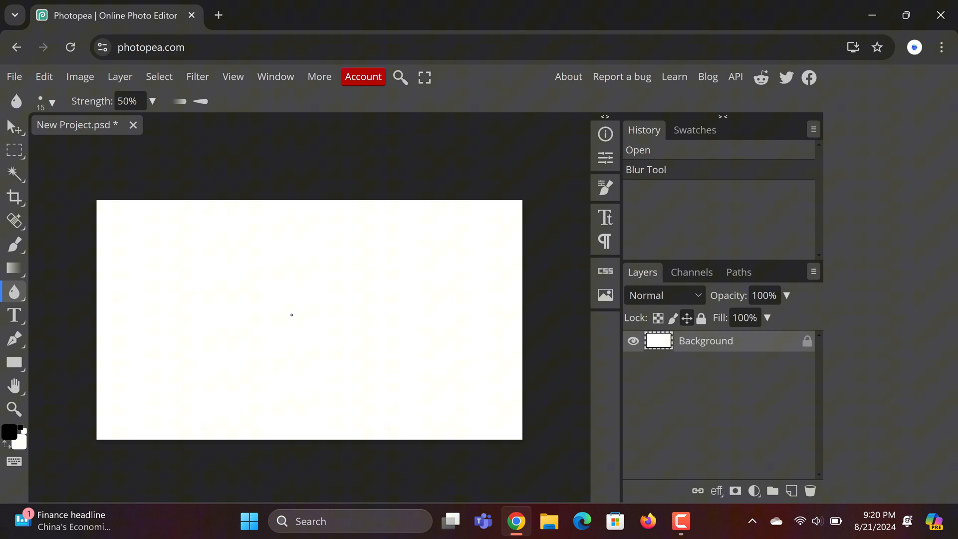
mouse_move(362, 265)
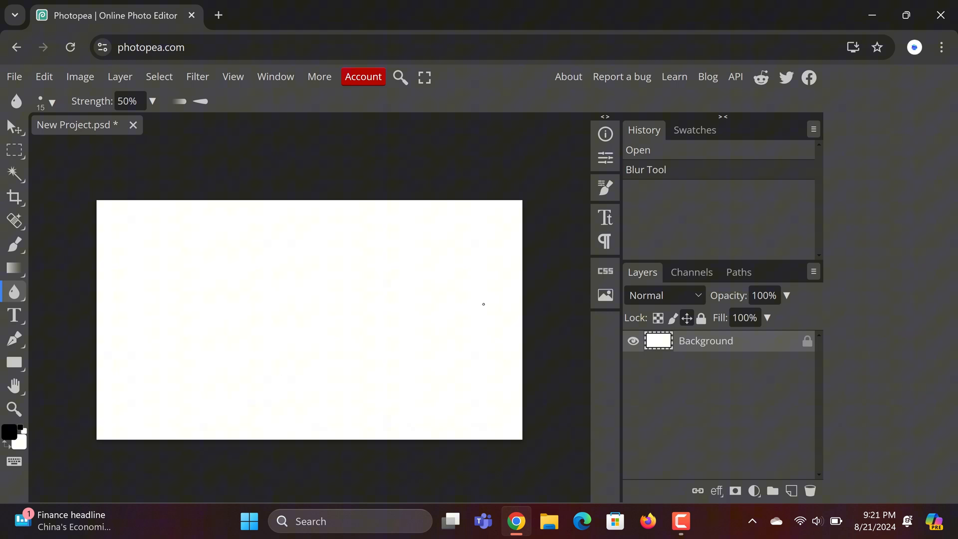
mouse_move(35, 184)
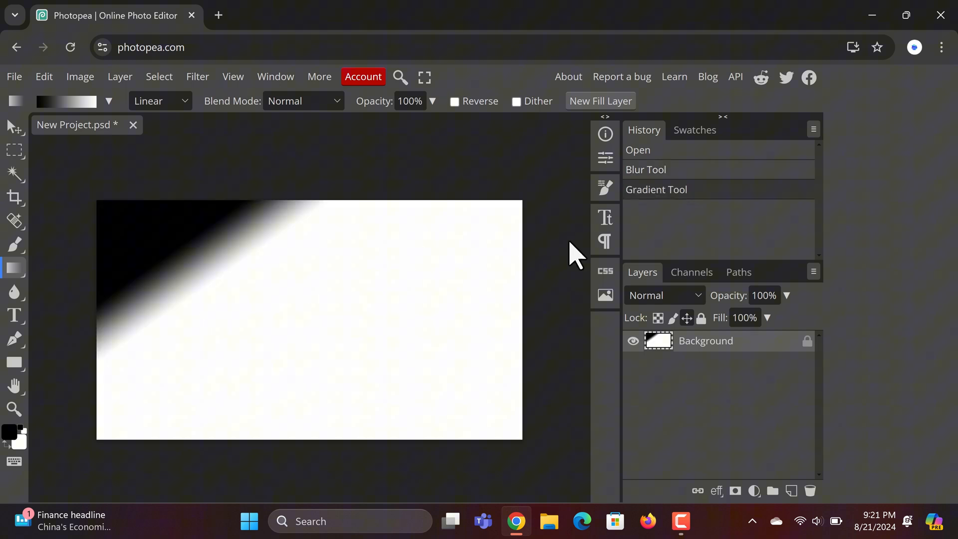
mouse_move(472, 140)
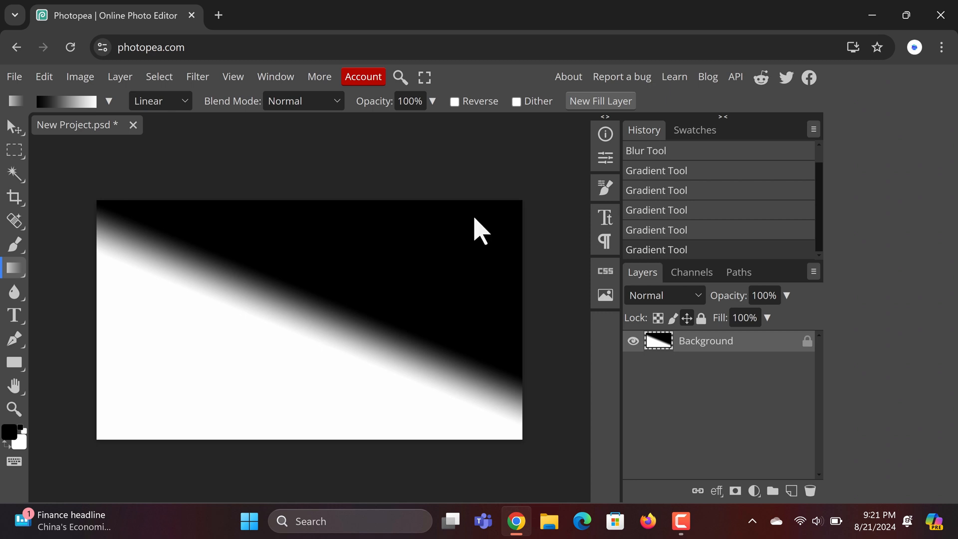
mouse_move(31, 342)
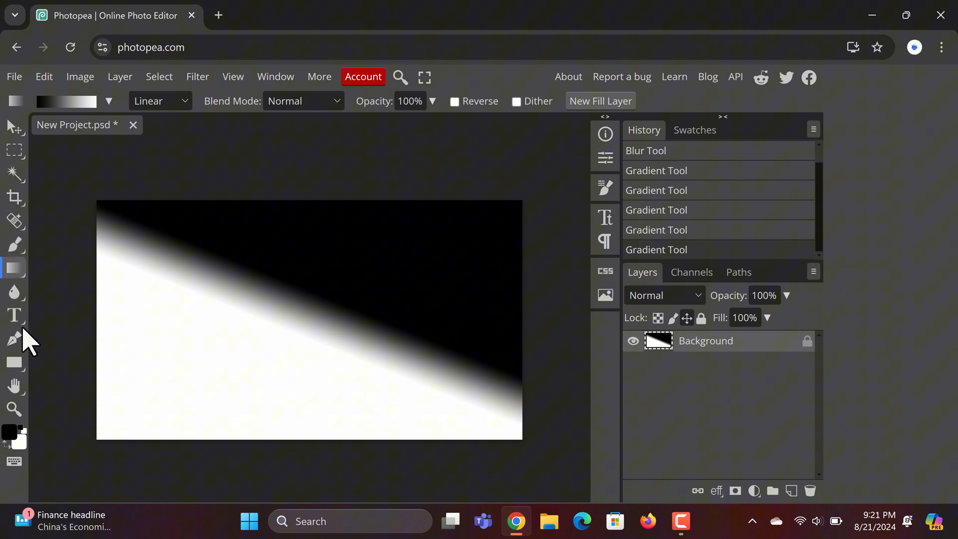
Browse the Pen Tool, then the Hand Tool and its rotate-view options
left_click(13, 338)
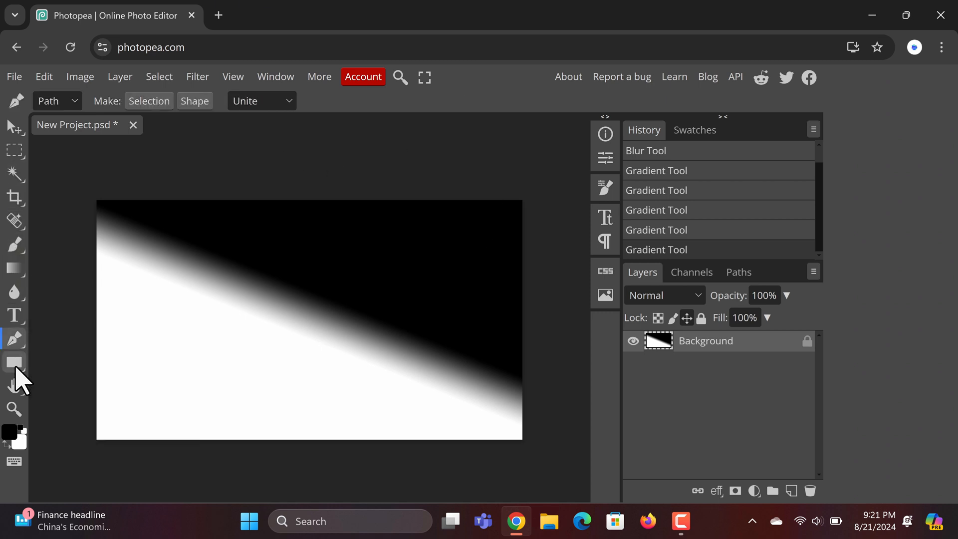
left_click(14, 385)
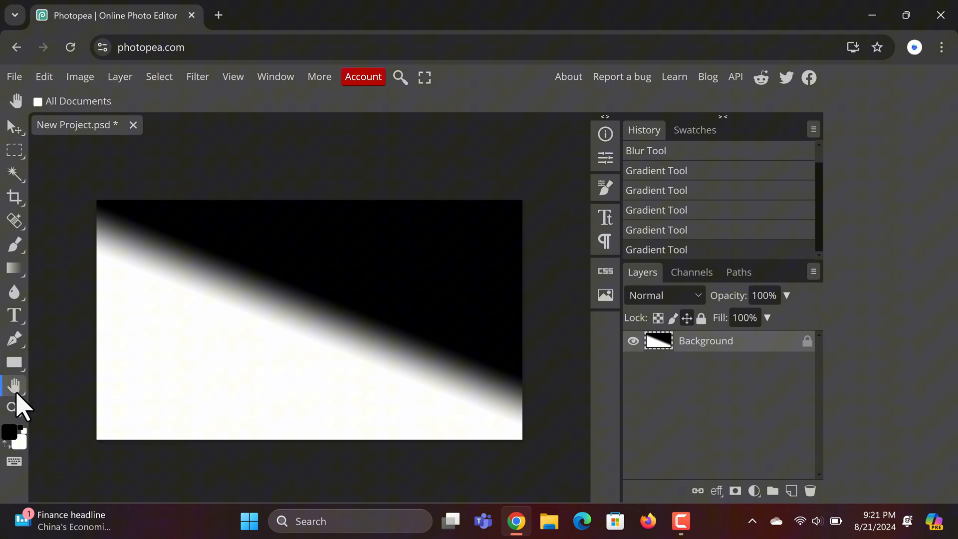
left_click(14, 385)
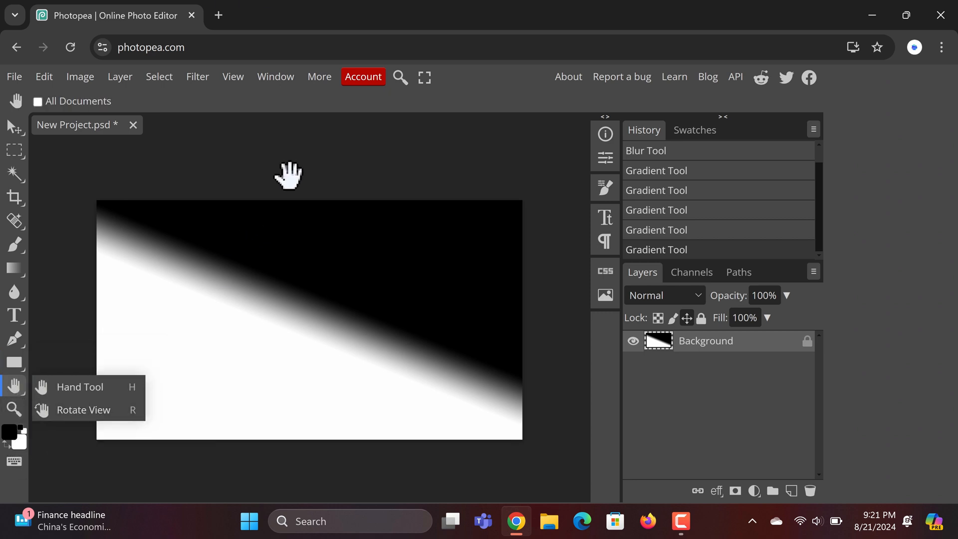